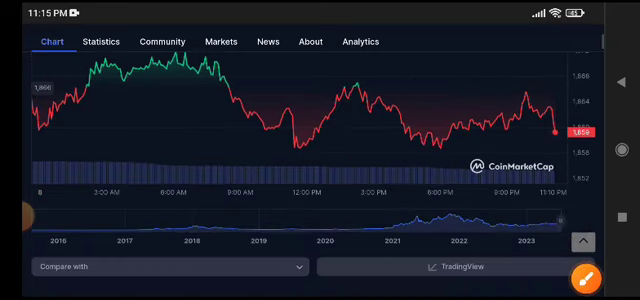
{"action": "scroll", "scroll_direction": "down", "scroll_amount": 3}
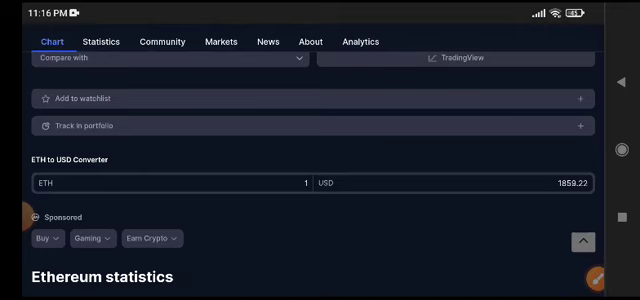
{"action": "scroll", "scroll_direction": "down", "scroll_amount": 3}
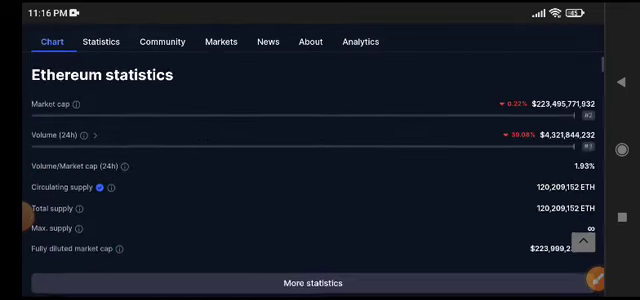